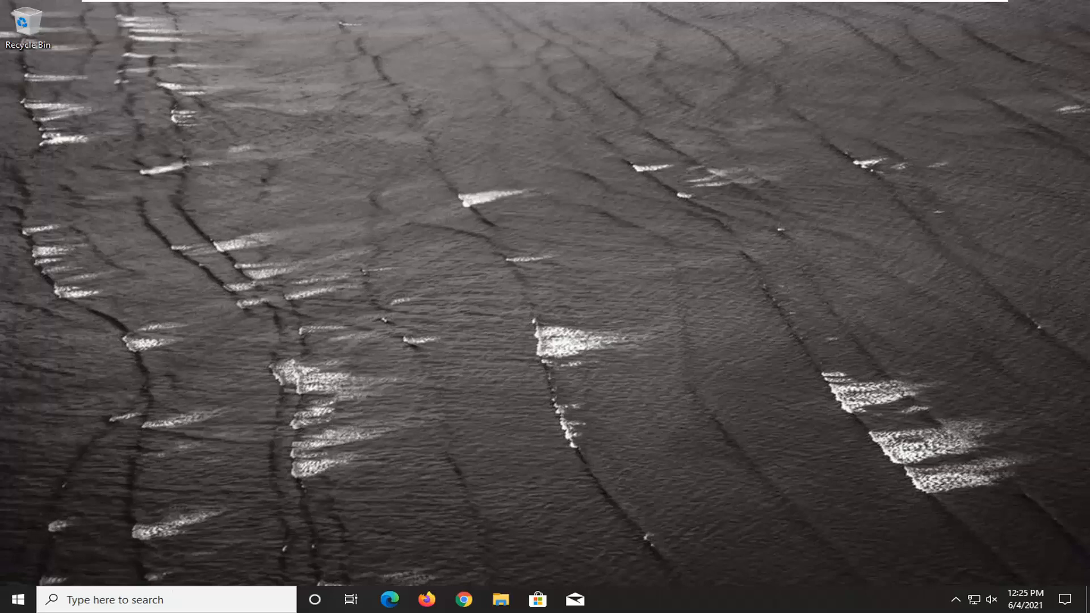
# Search the Start menu for "network res" to find the Network reset setting
pyautogui.click(14, 599)
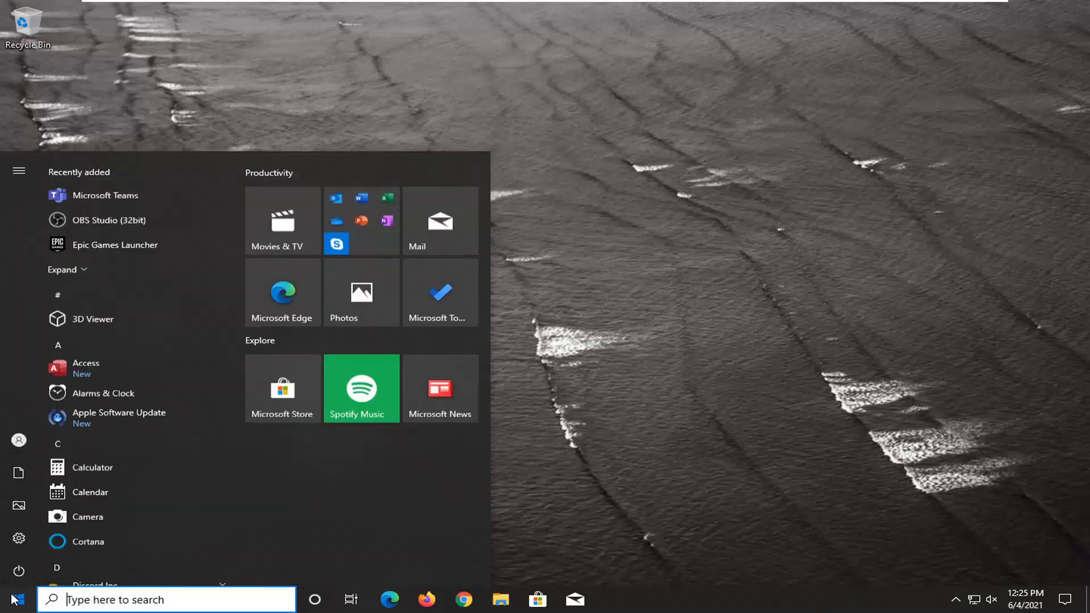
pyautogui.write('network reset')
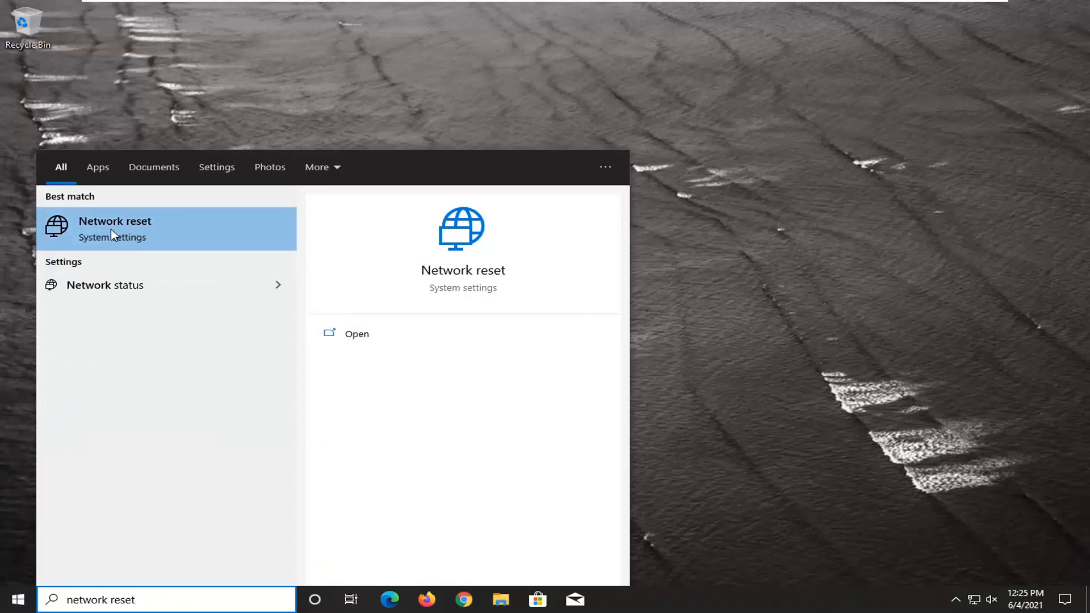
# Go to the Network reset settings page and choose Reset now
pyautogui.click(115, 228)
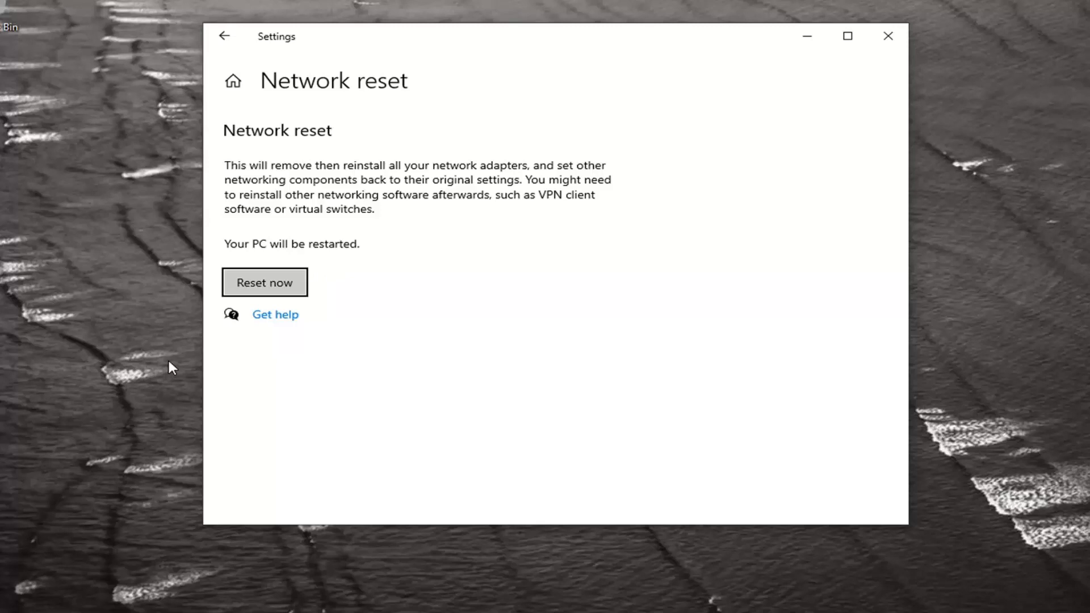
pyautogui.moveTo(187, 278)
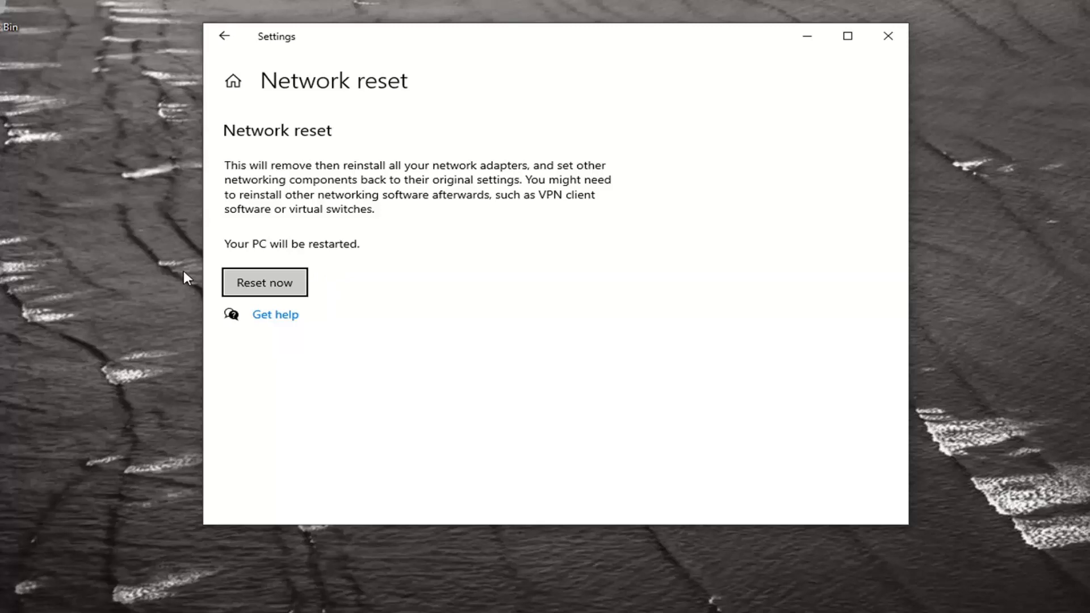
pyautogui.moveTo(321, 282)
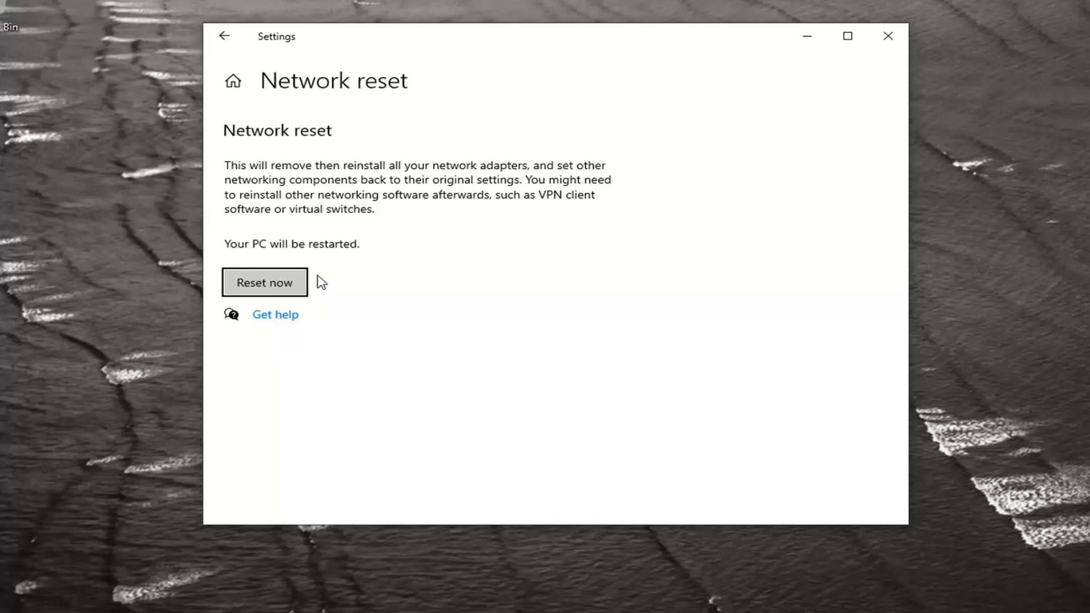
pyautogui.moveTo(262, 327)
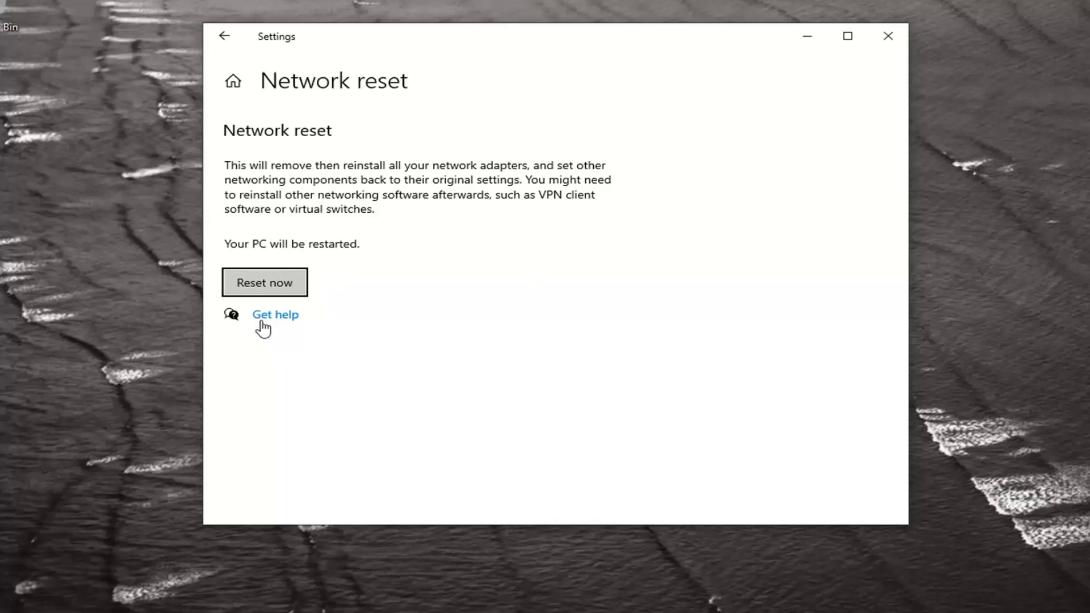
pyautogui.click(264, 282)
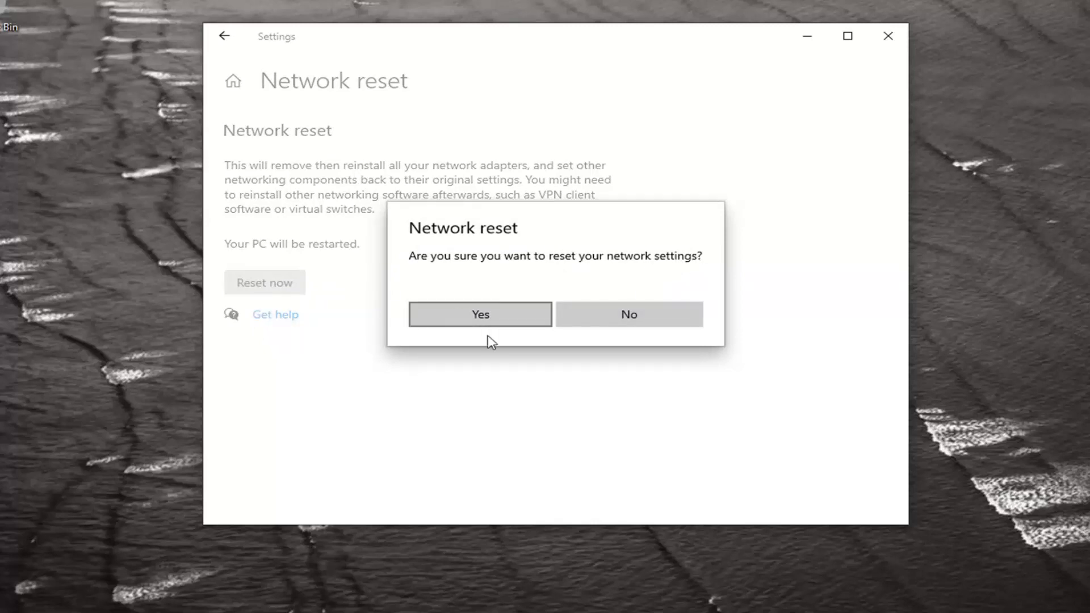
# Confirm Yes to reset the network settings
pyautogui.click(479, 313)
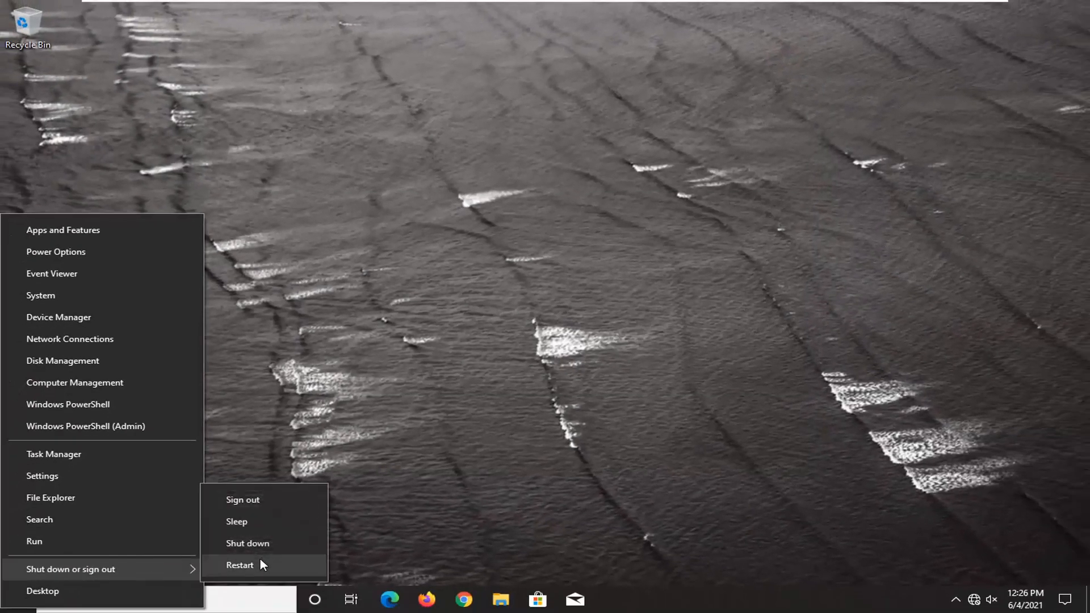
# Restart the PC from the power menu to complete the network reset
pyautogui.click(240, 564)
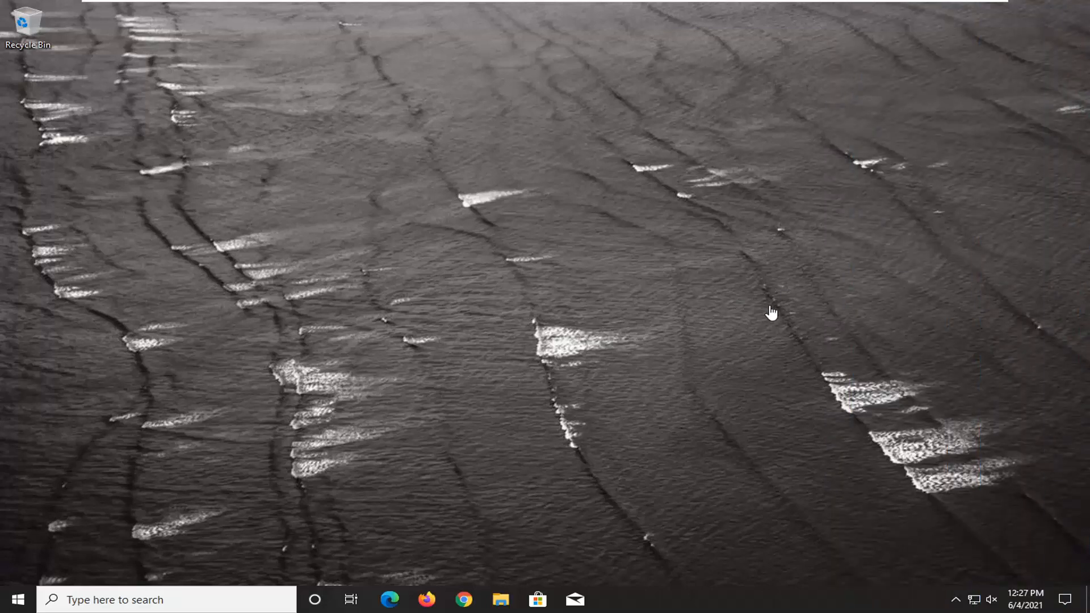
pyautogui.moveTo(177, 492)
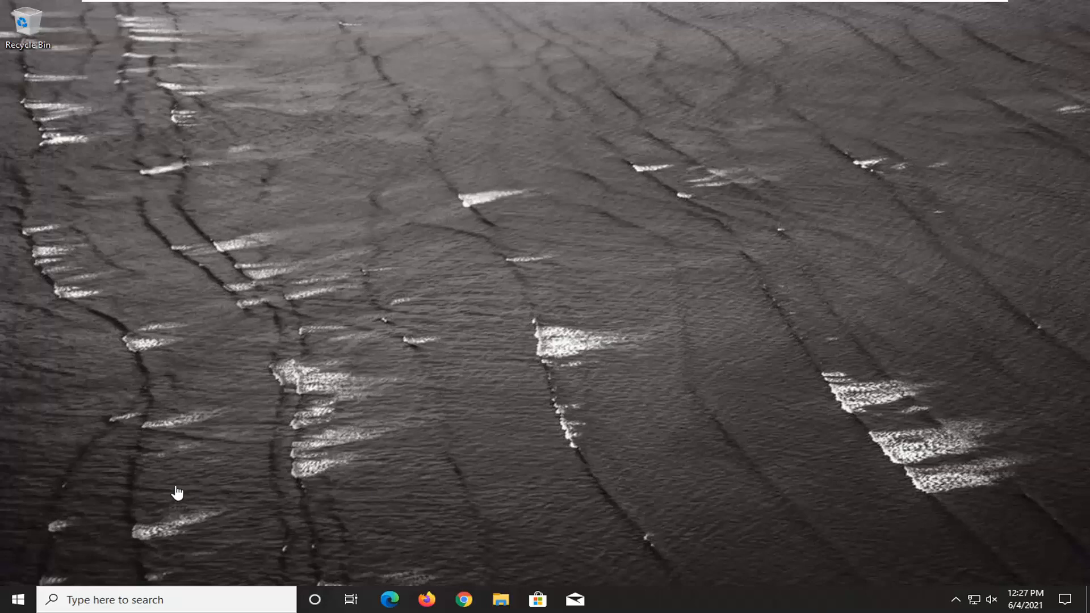
# Launch Command Prompt as administrator from a Start search for cmd, approving UAC
pyautogui.click(17, 600)
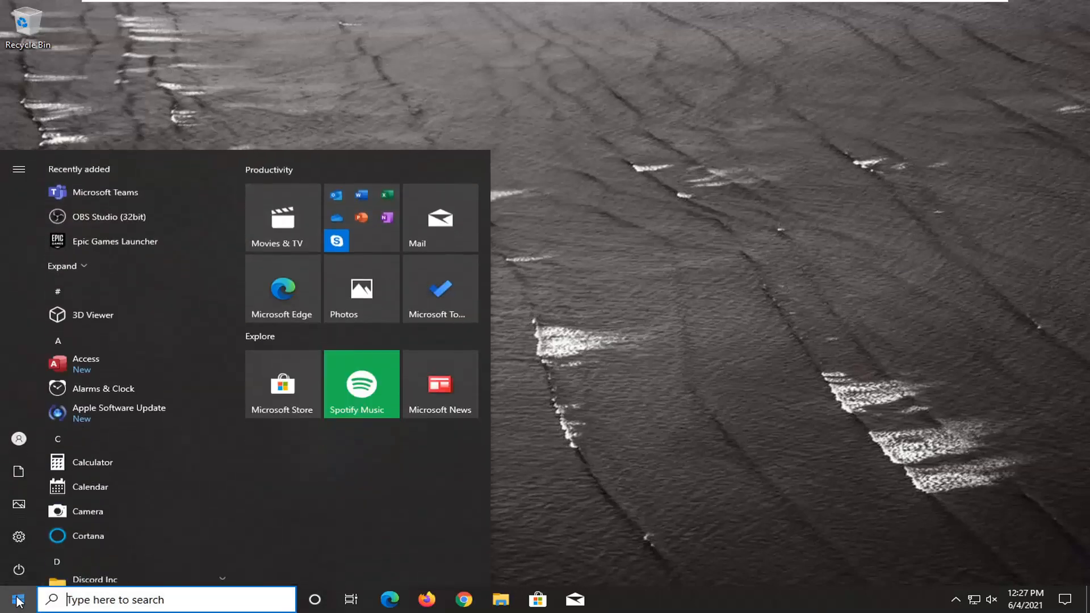
pyautogui.write('cmd')
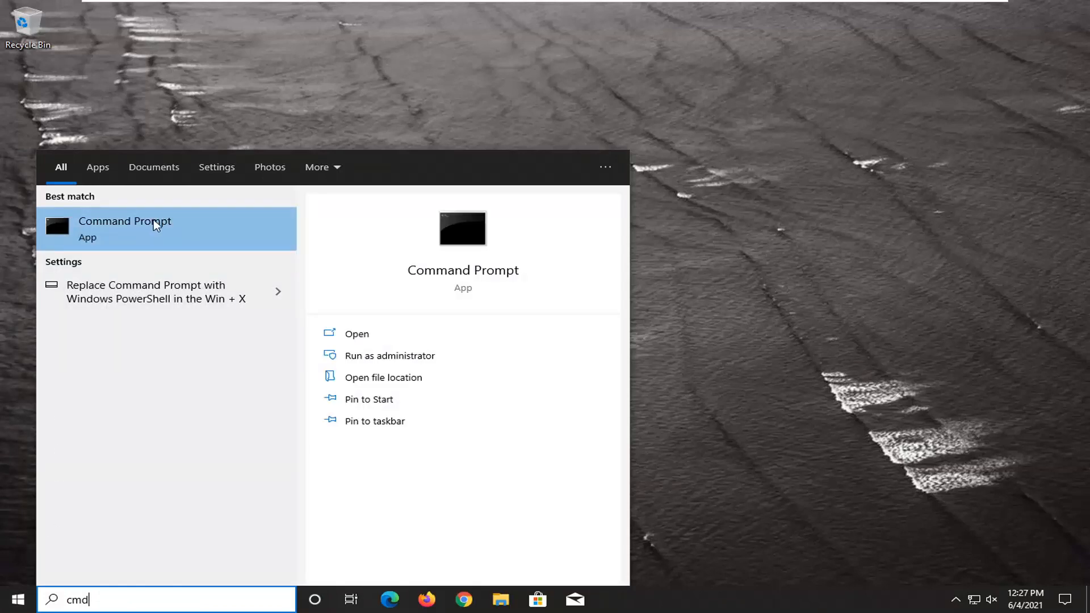
pyautogui.rightClick(123, 228)
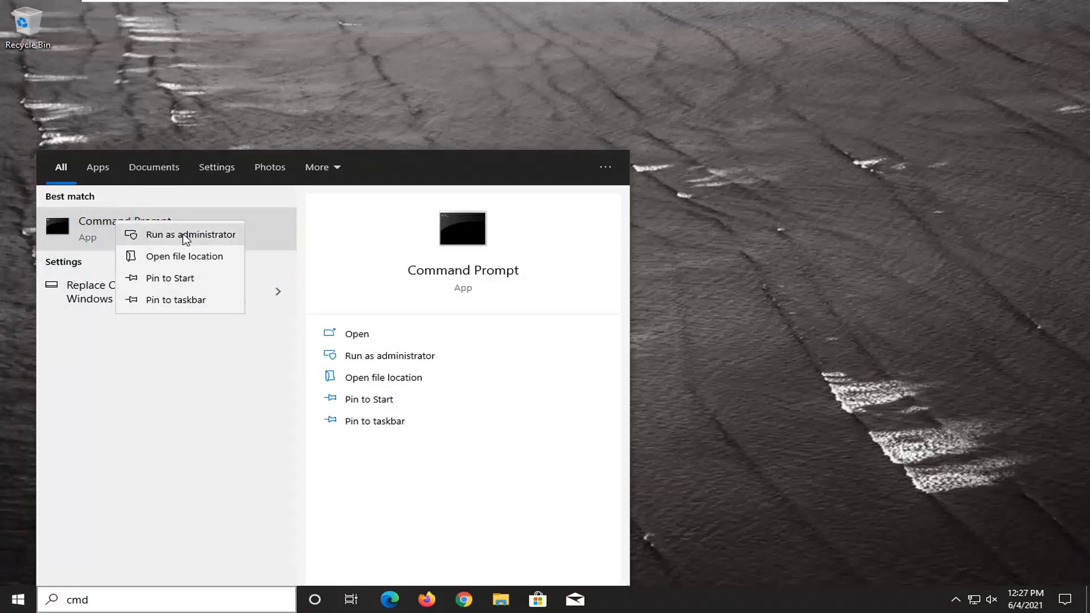
pyautogui.click(183, 234)
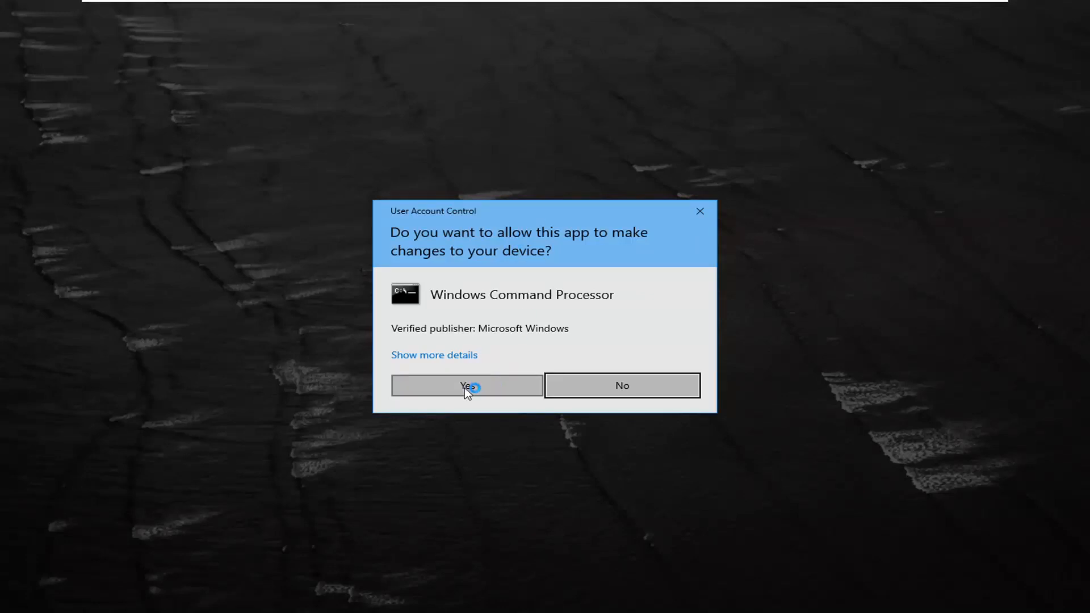
pyautogui.click(467, 387)
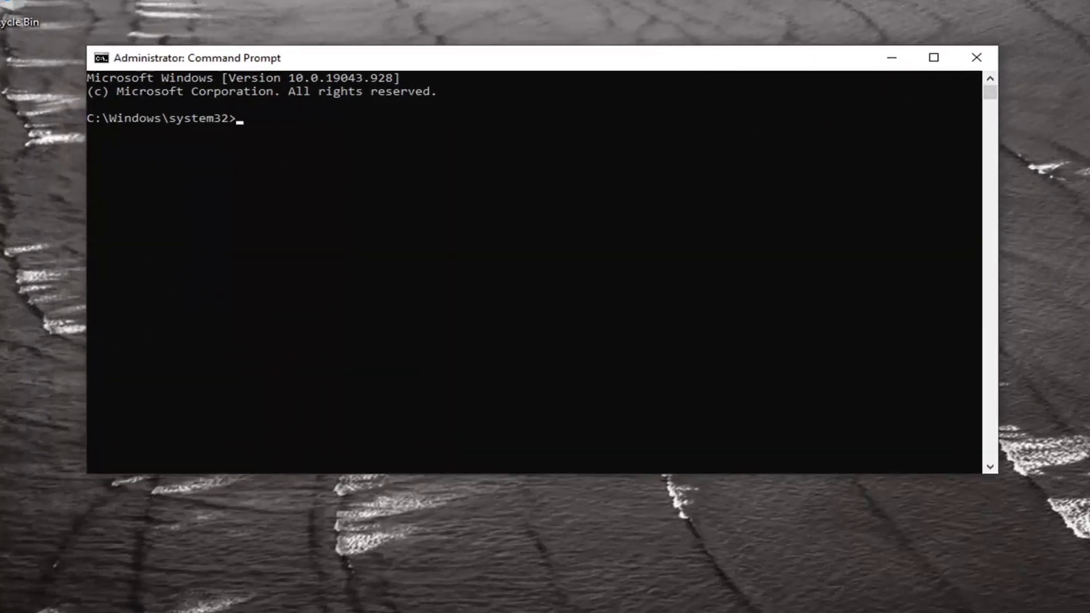
pyautogui.moveTo(593, 63)
pyautogui.write('ipconfig /flushdns')
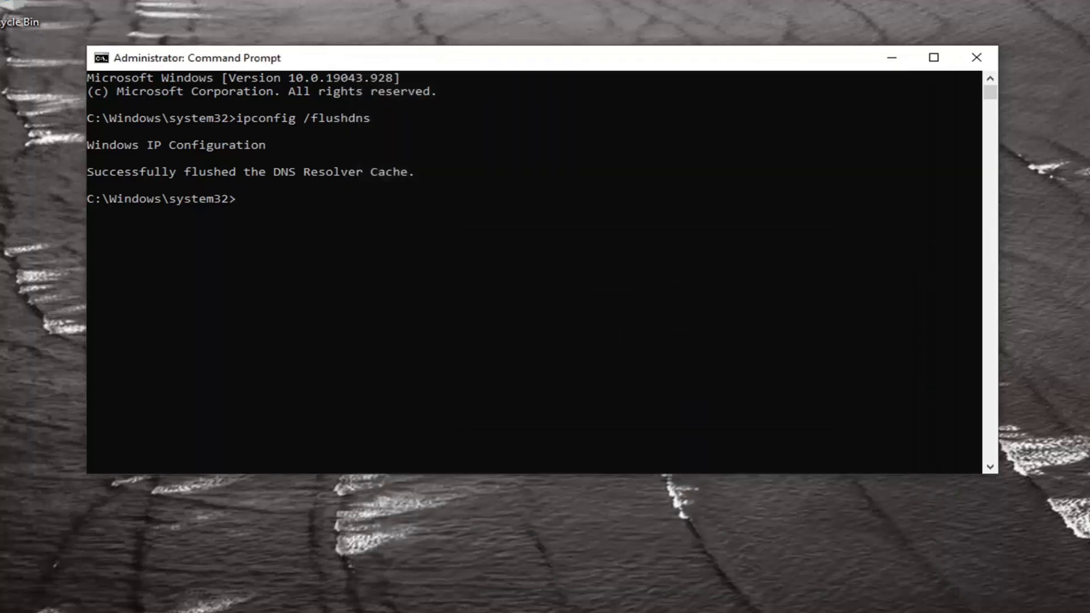
pyautogui.moveTo(609, 62)
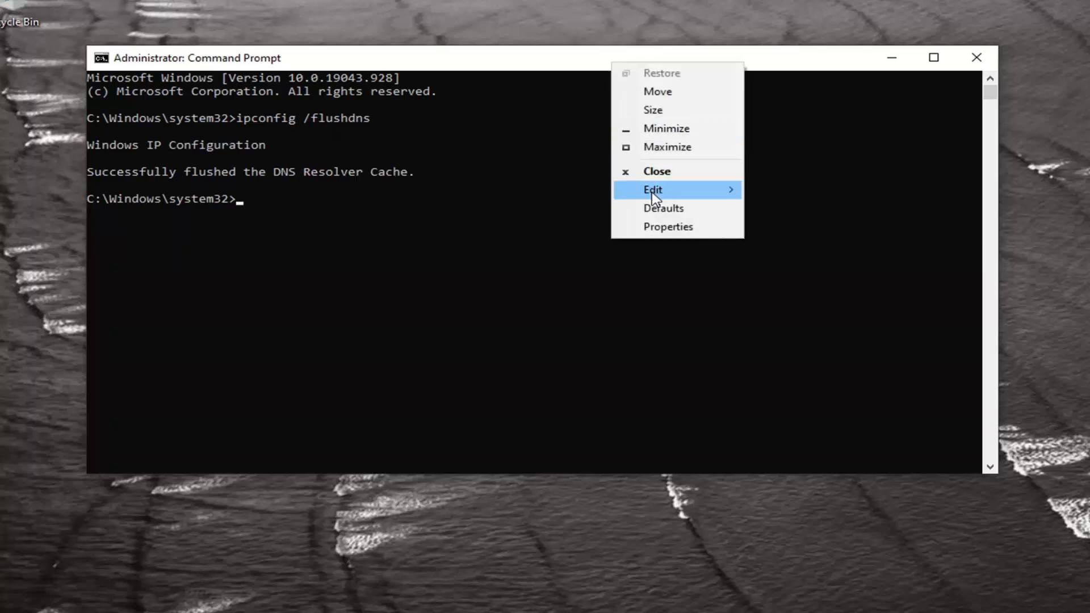
# Run netsh winsock reset after the DNS flush, then close the Command Prompt window
pyautogui.write('netsh winsock reset')
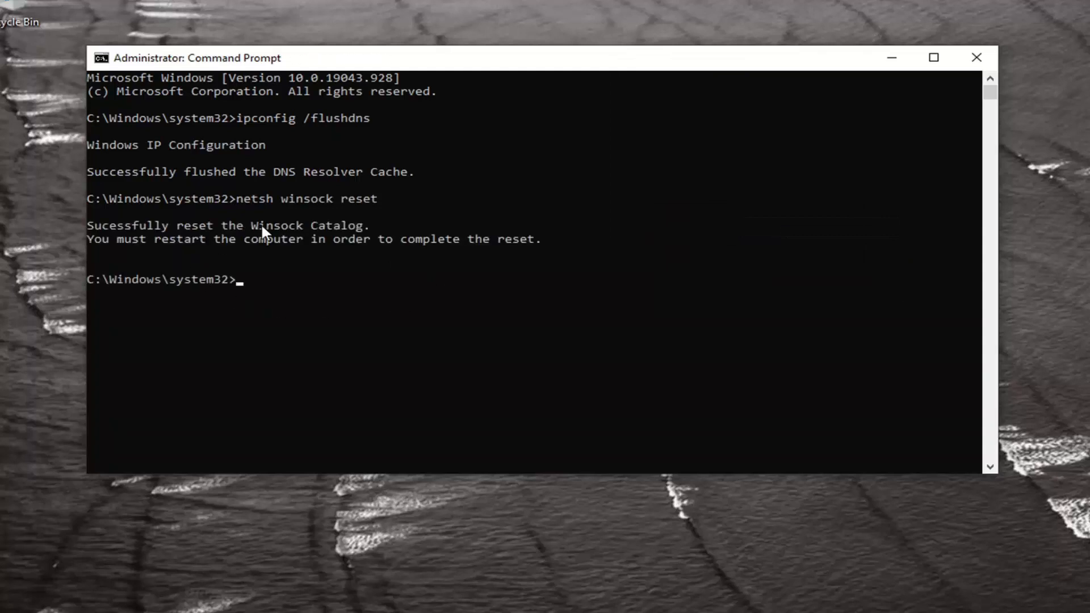
pyautogui.moveTo(976, 58)
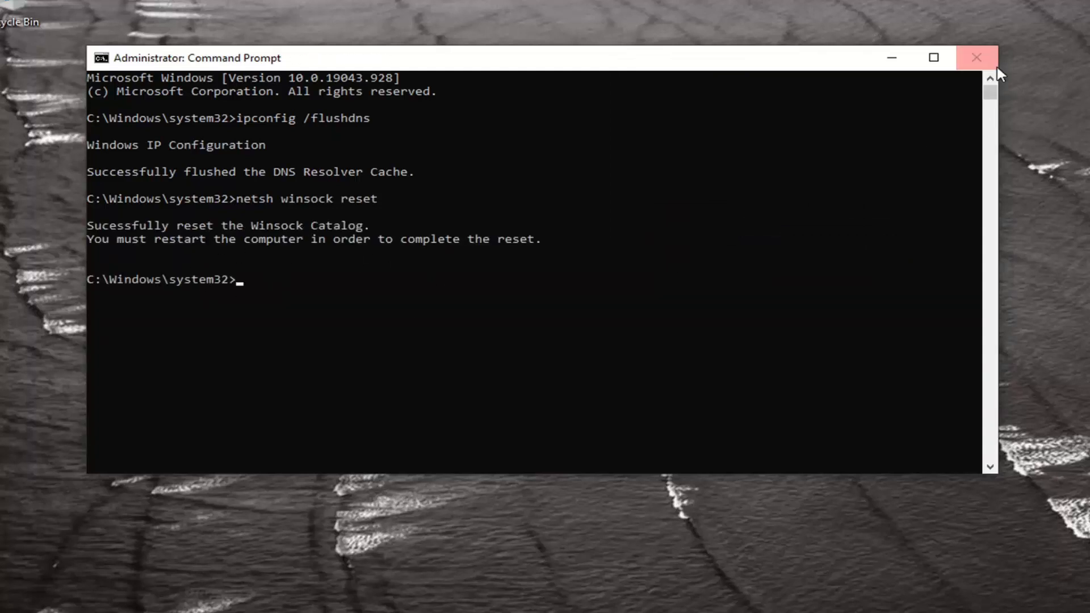
pyautogui.click(977, 57)
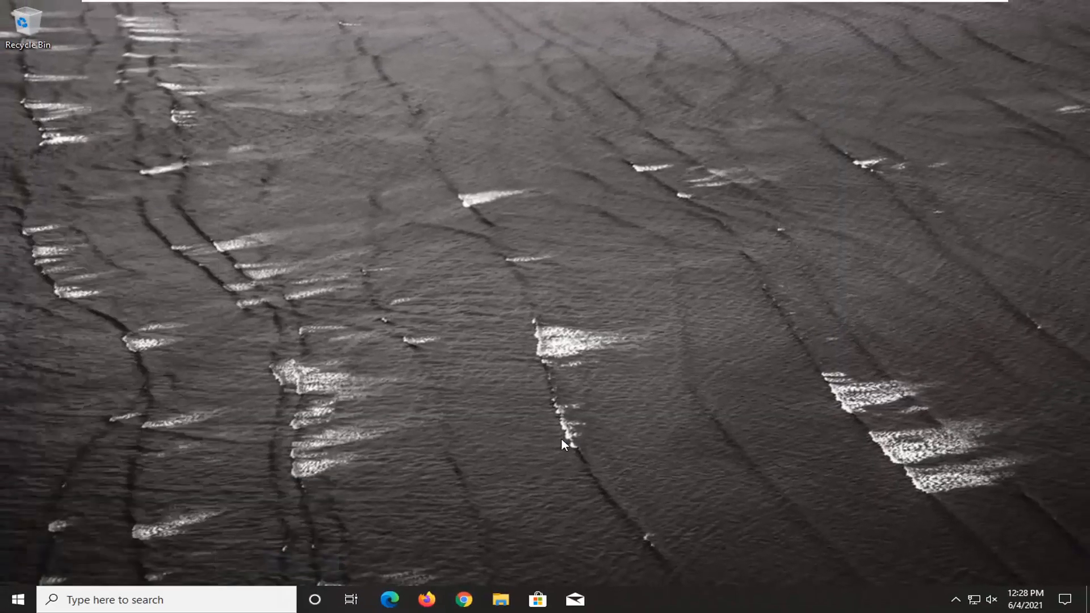